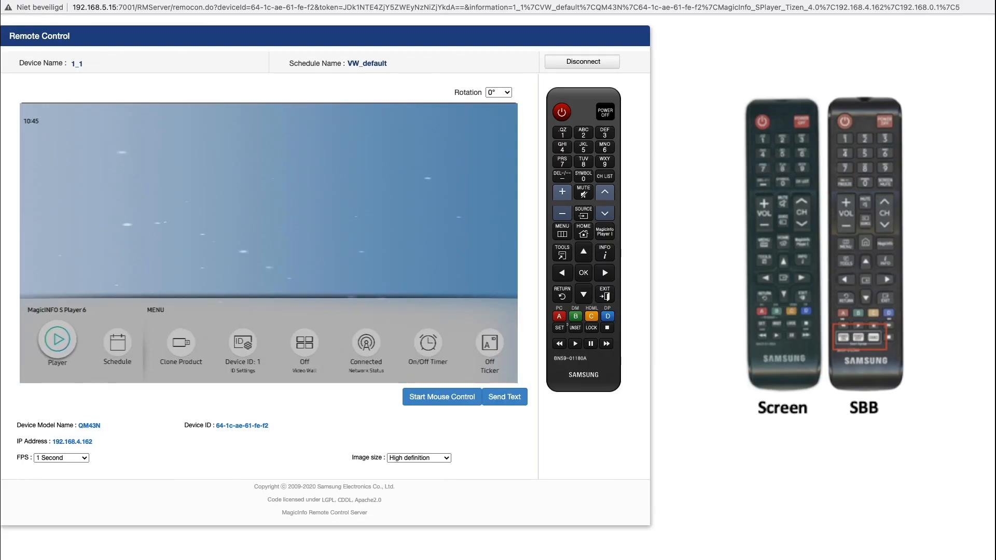
Step: Bring up display 1_1's Video Wall settings from the player menu
left_click(242, 342)
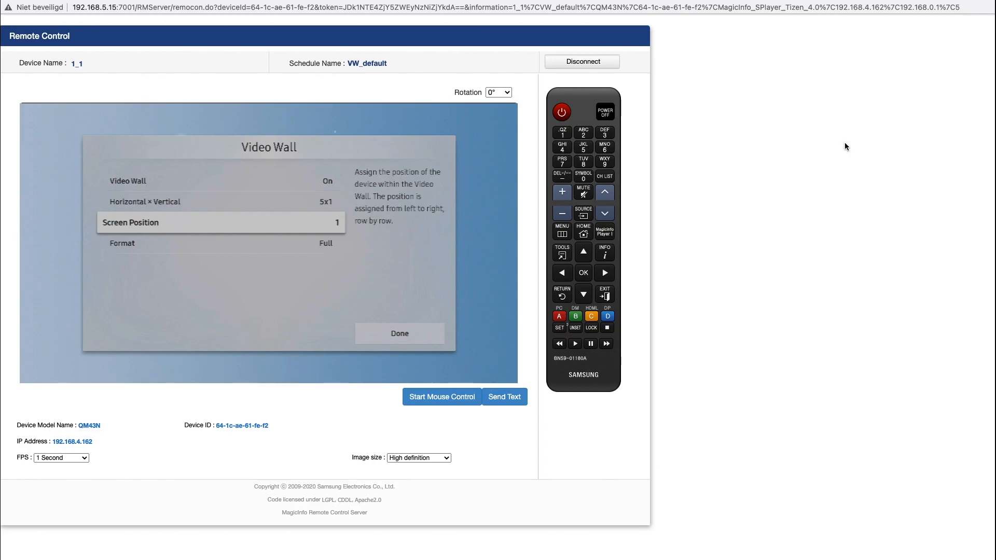
Step: Assign screen position 1 to the current display only and finish, leaving Video Wall at 5x1
left_click(220, 222)
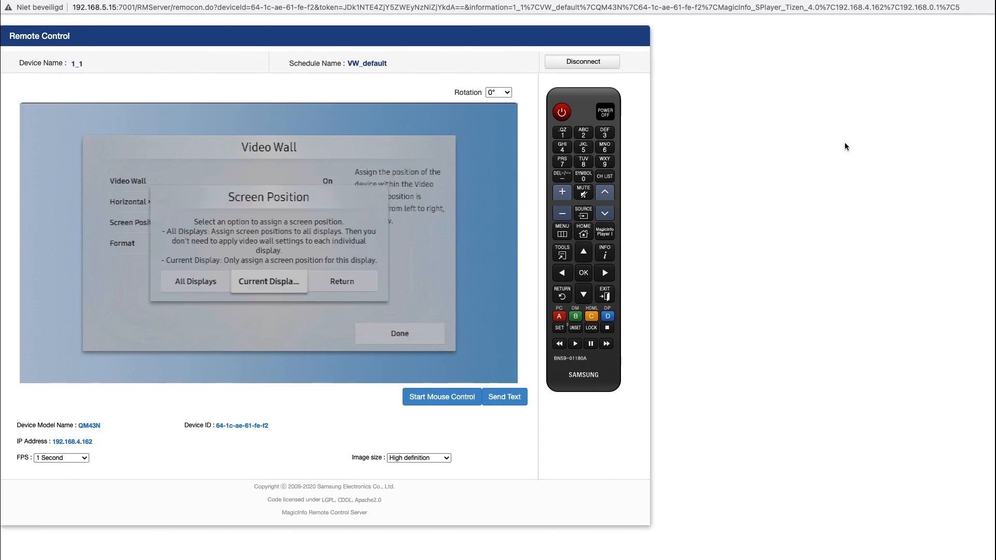
left_click(268, 282)
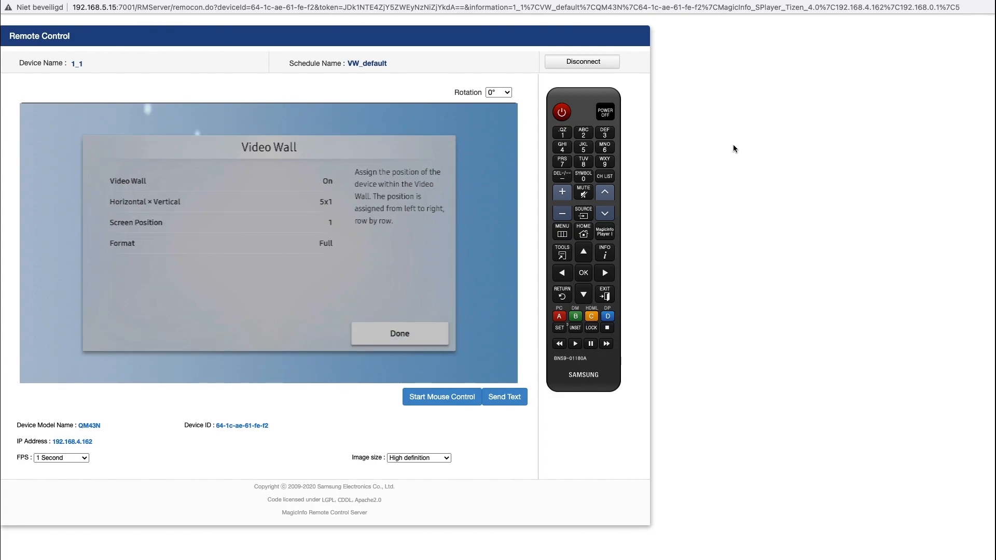
left_click(399, 333)
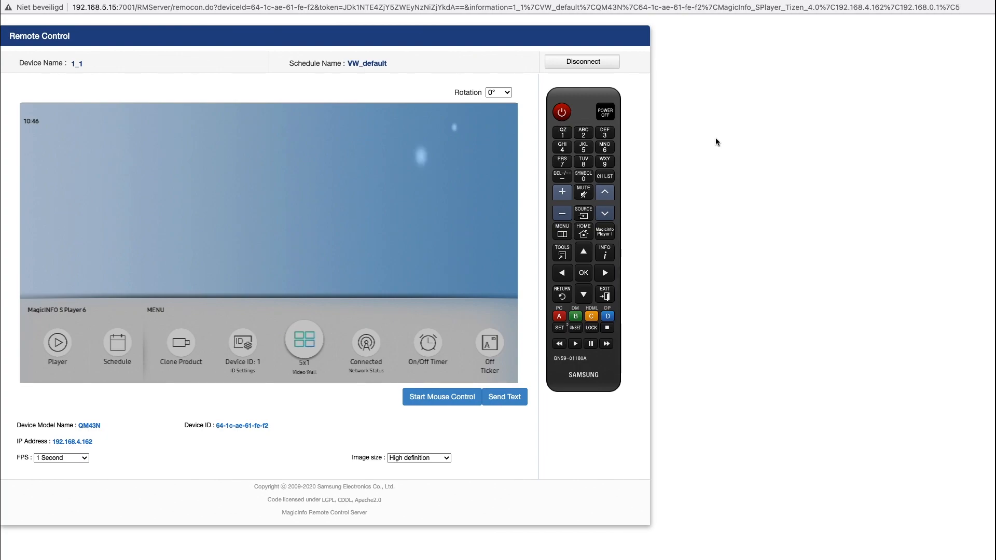
Step: Switch display 1_1 to HDMI 2, disconnect its session, and start remote control of display 1_2
left_click(582, 210)
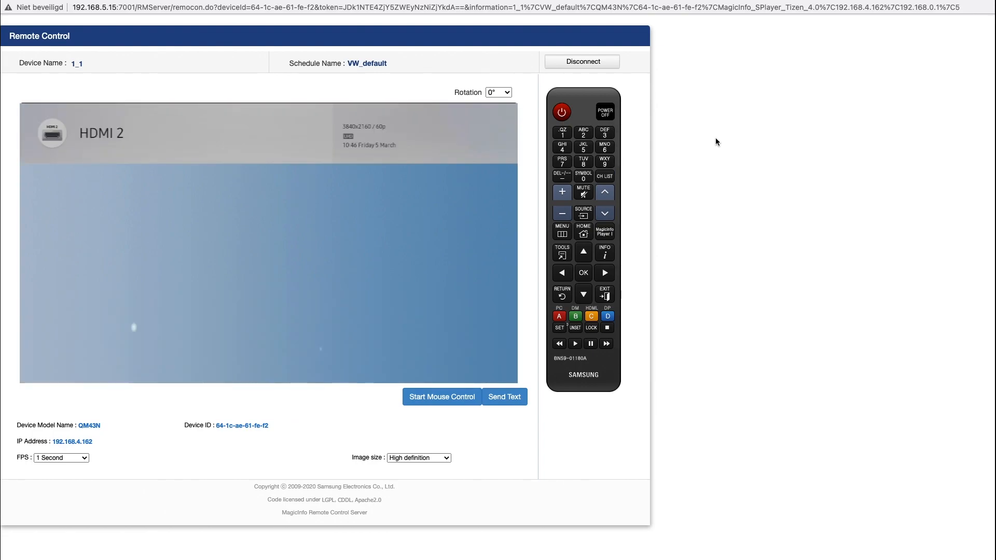
left_click(581, 62)
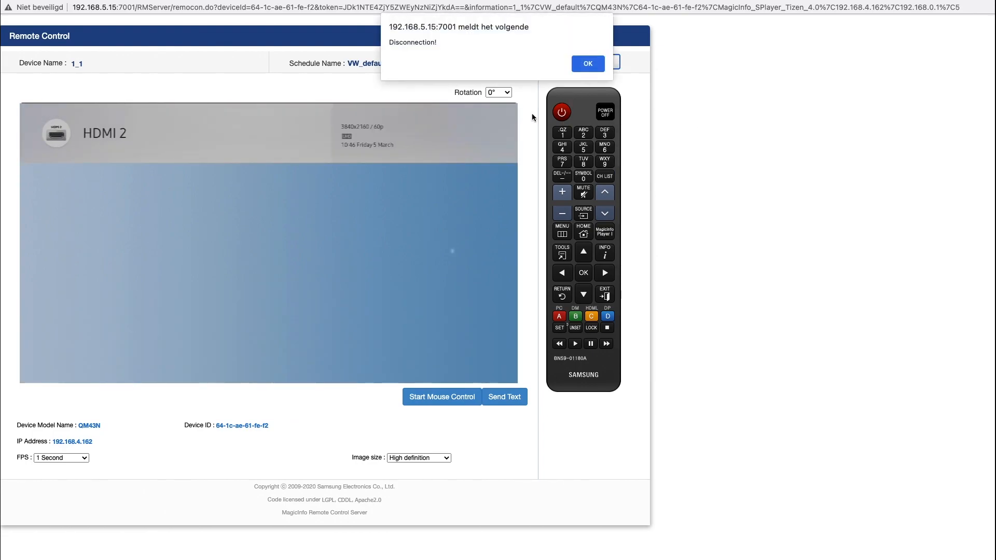
left_click(586, 63)
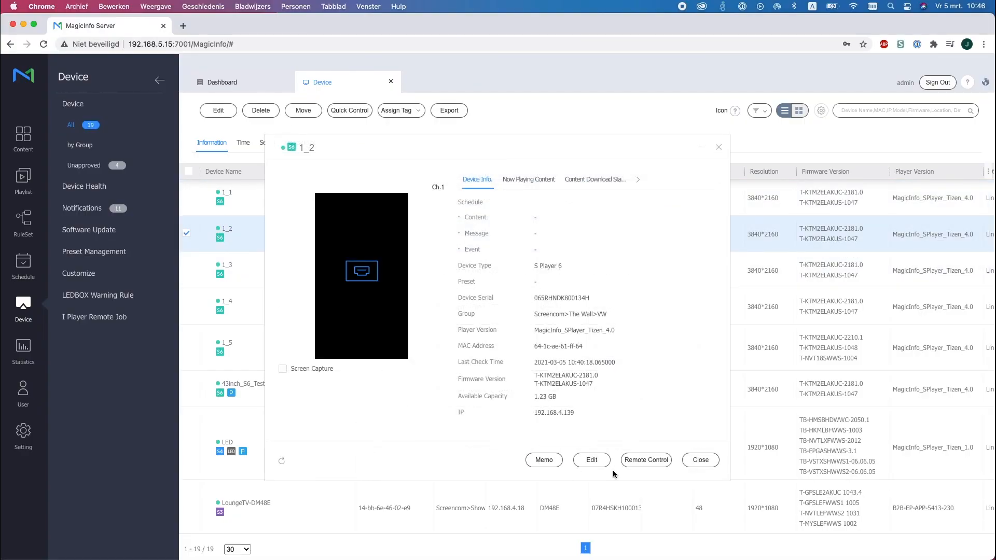
left_click(646, 460)
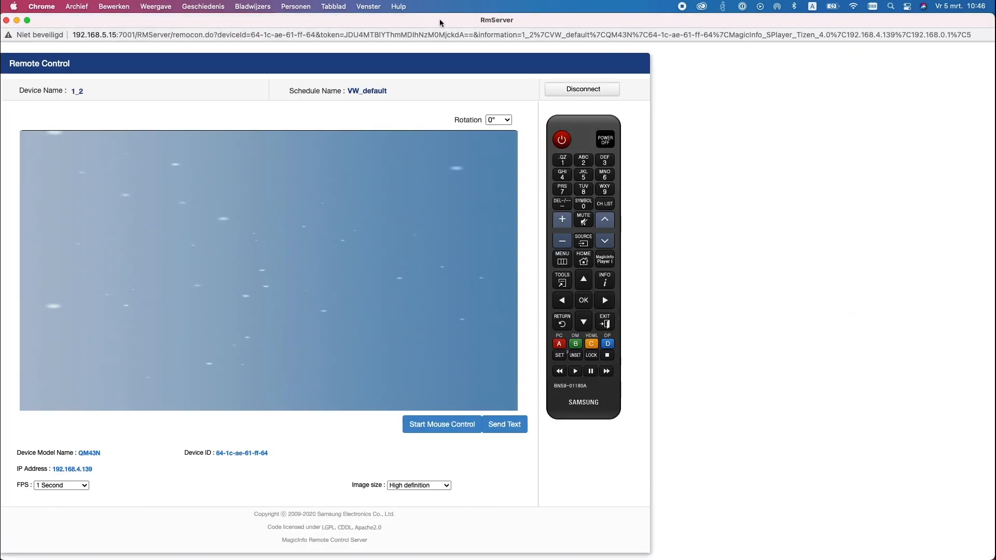
Step: Turn display 1_2's Video Wall on at 5x1, then show its source list with HDMI 2 current
left_click(561, 259)
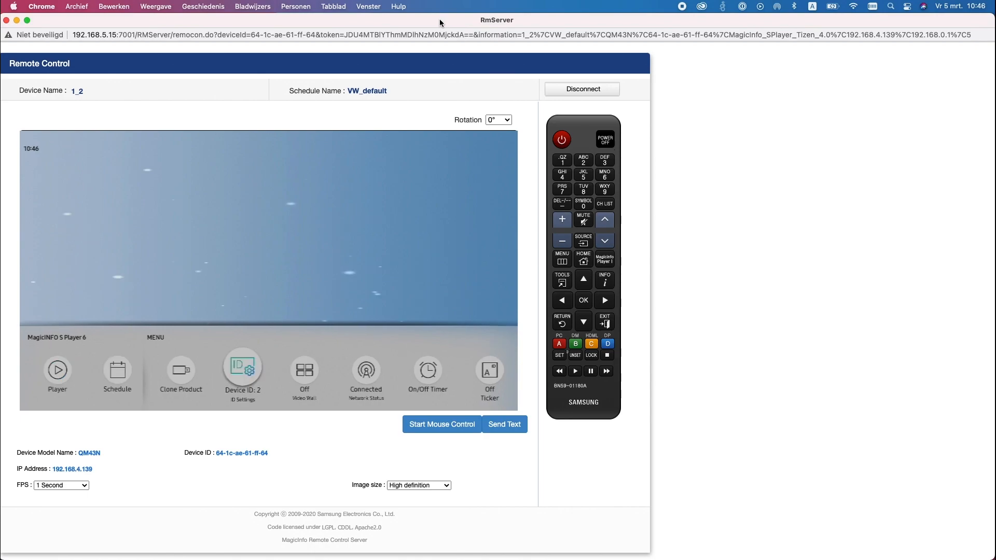
left_click(304, 374)
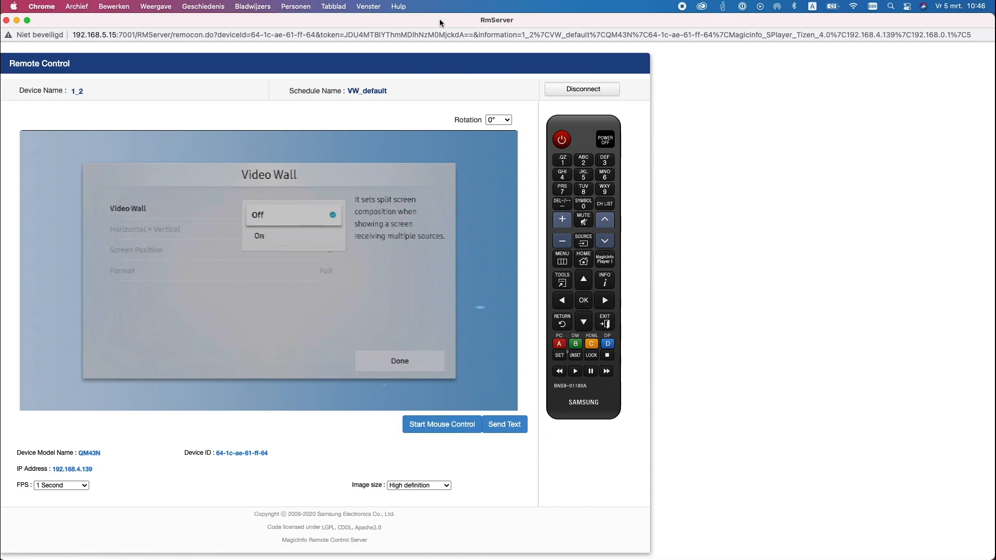
left_click(259, 235)
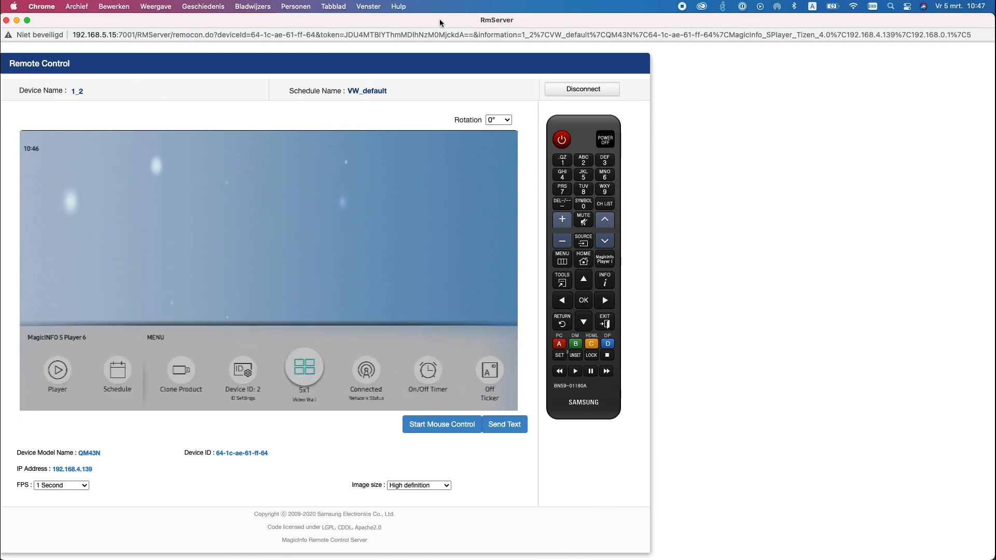
left_click(582, 239)
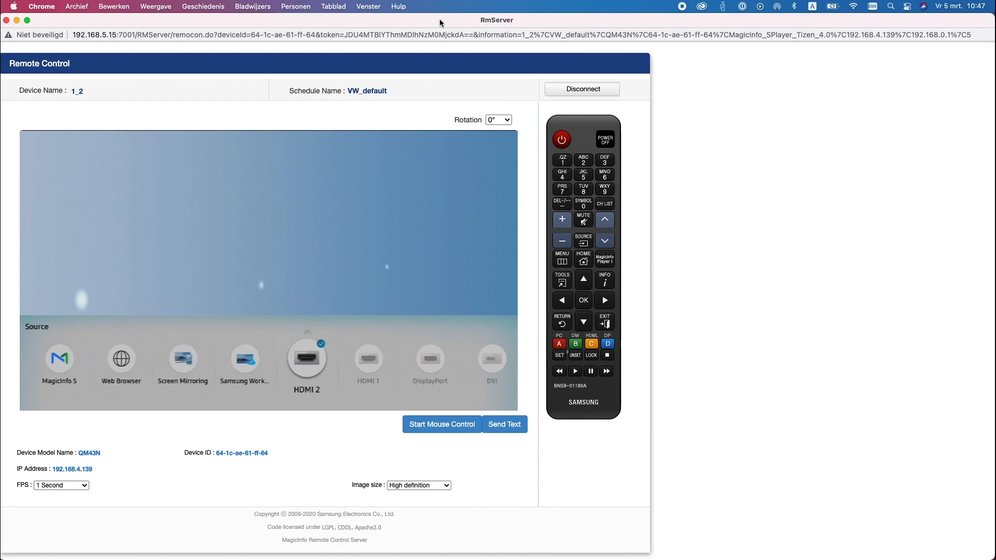